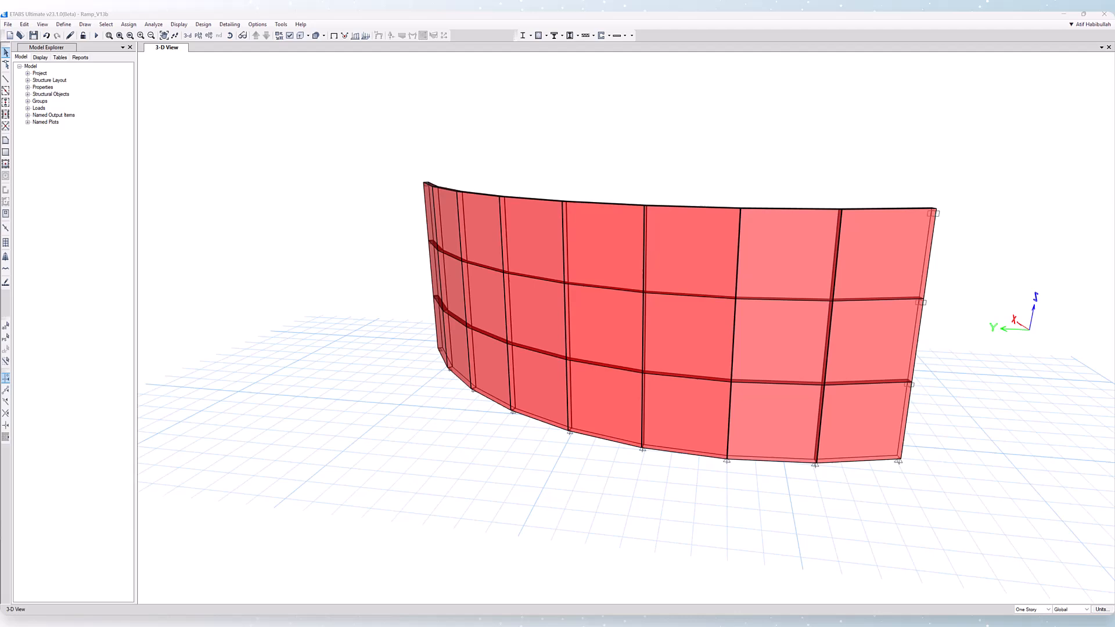
mouse_move(327, 352)
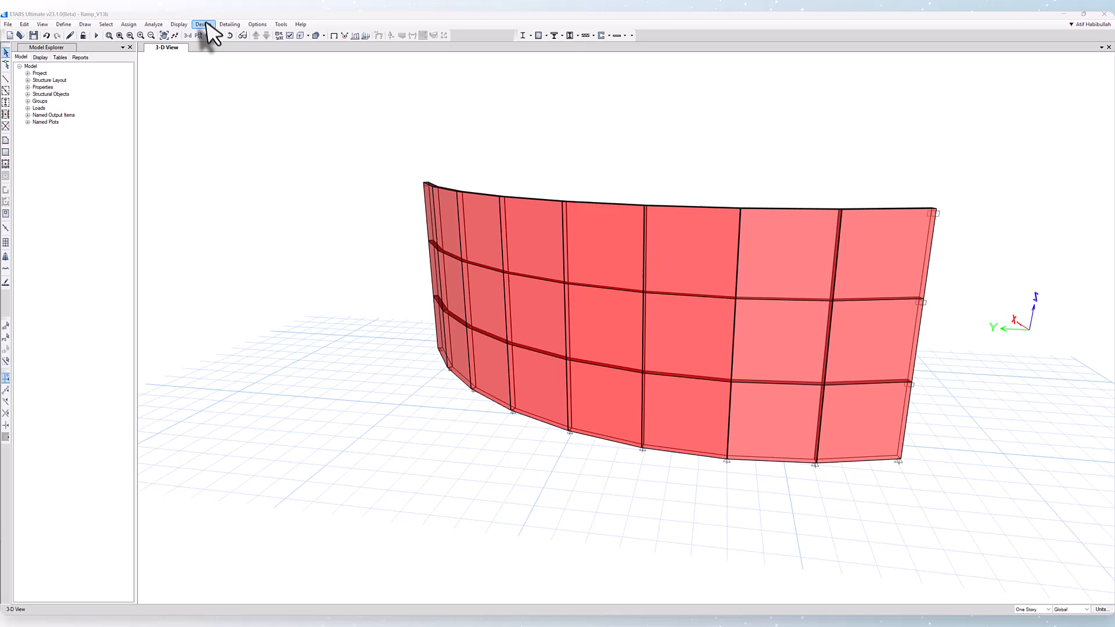
Show the Design menu's Concrete Shell Design submenu.
click(203, 25)
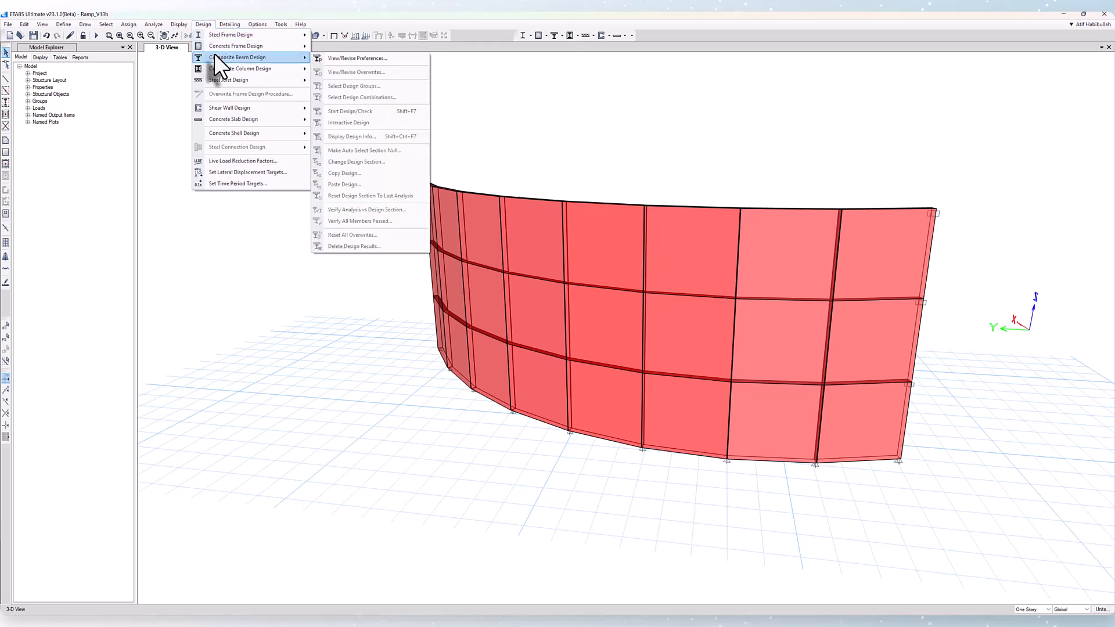
mouse_move(235, 133)
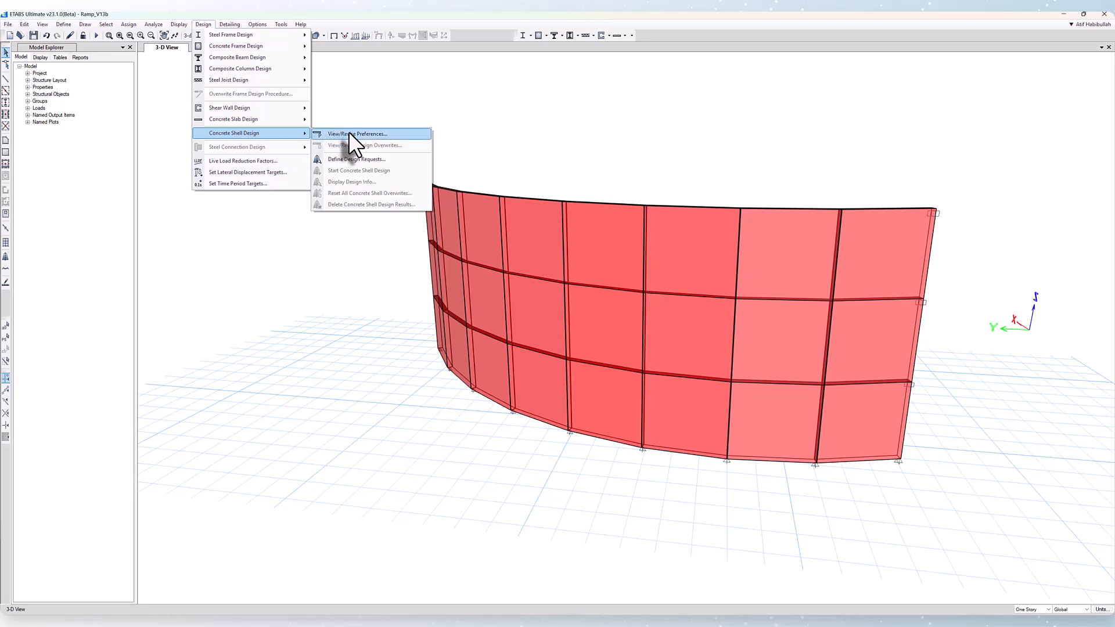
mouse_move(355, 159)
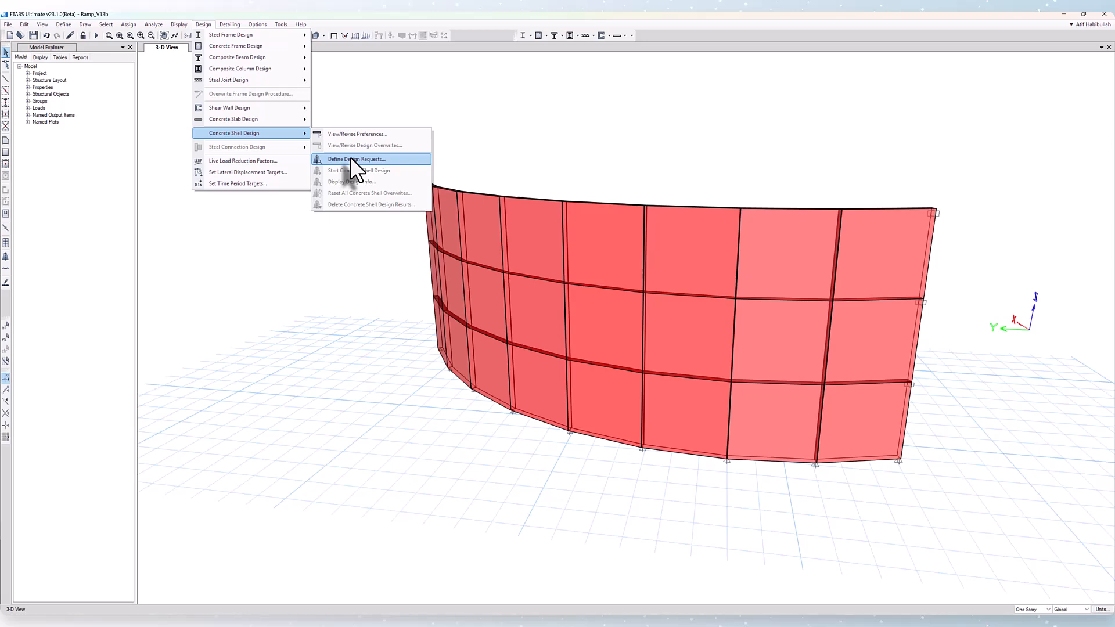
Review shell design preferences: Eurocode 2-2004 code, country kept as CEN Default.
click(357, 133)
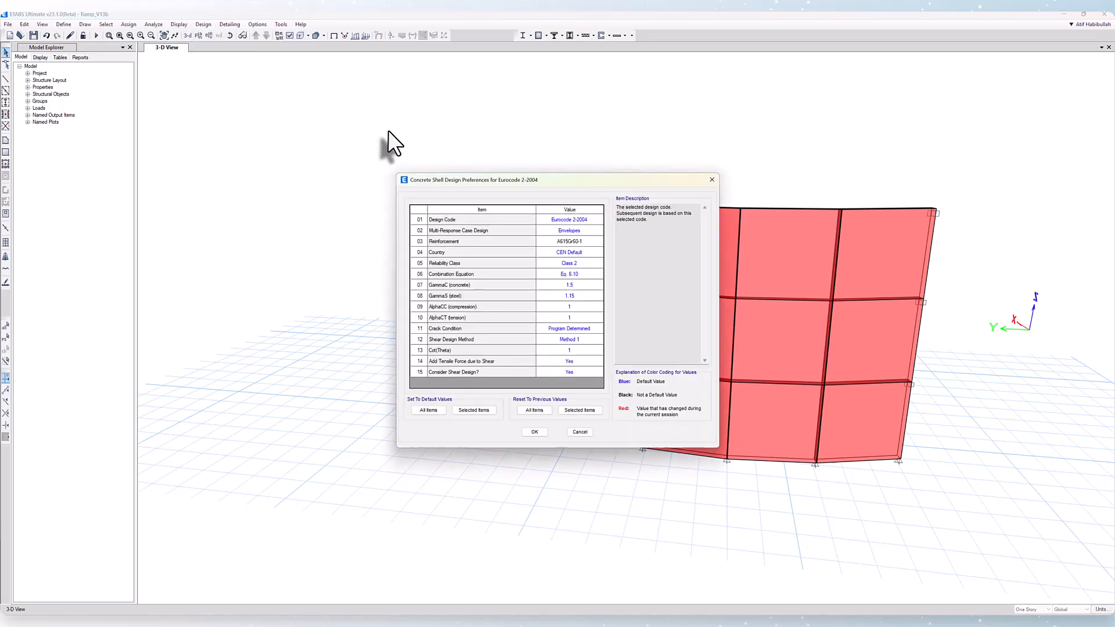
mouse_move(466, 188)
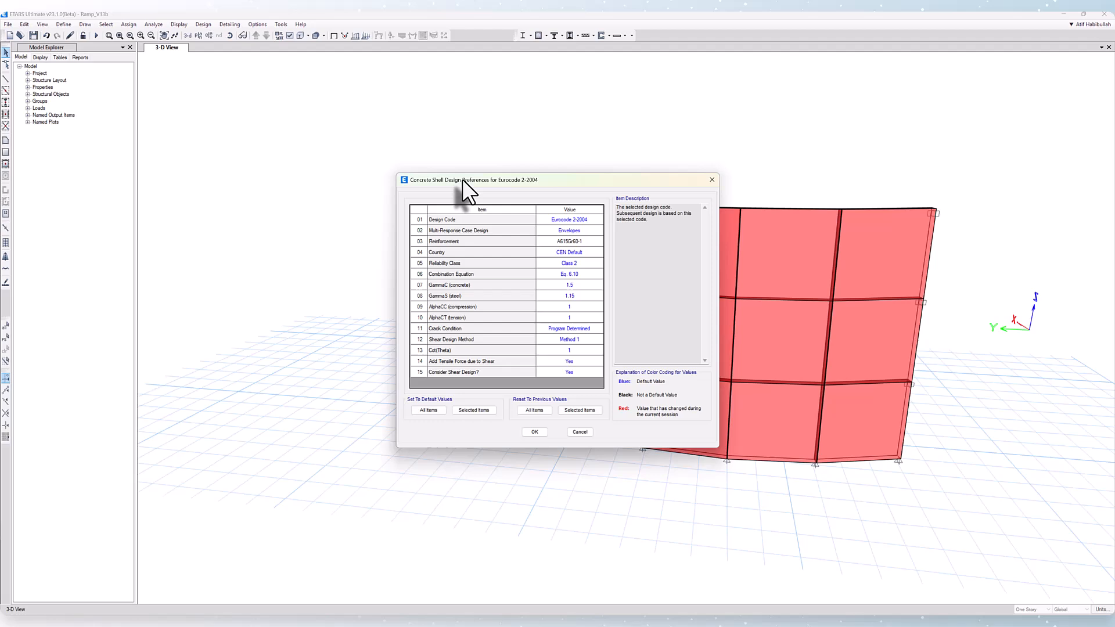
mouse_move(590, 232)
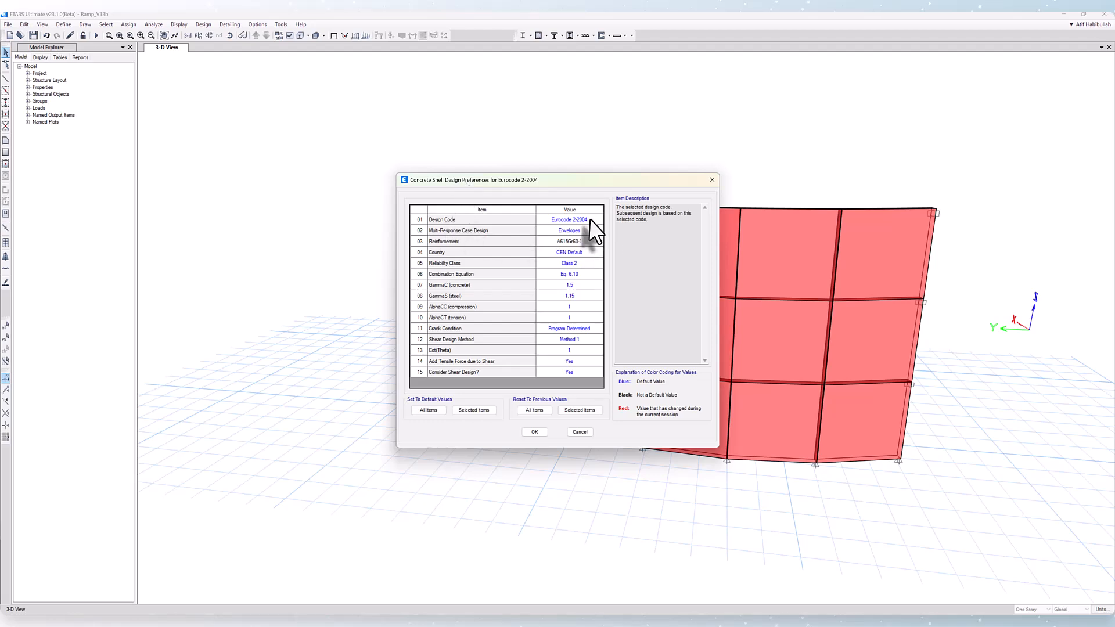
click(569, 219)
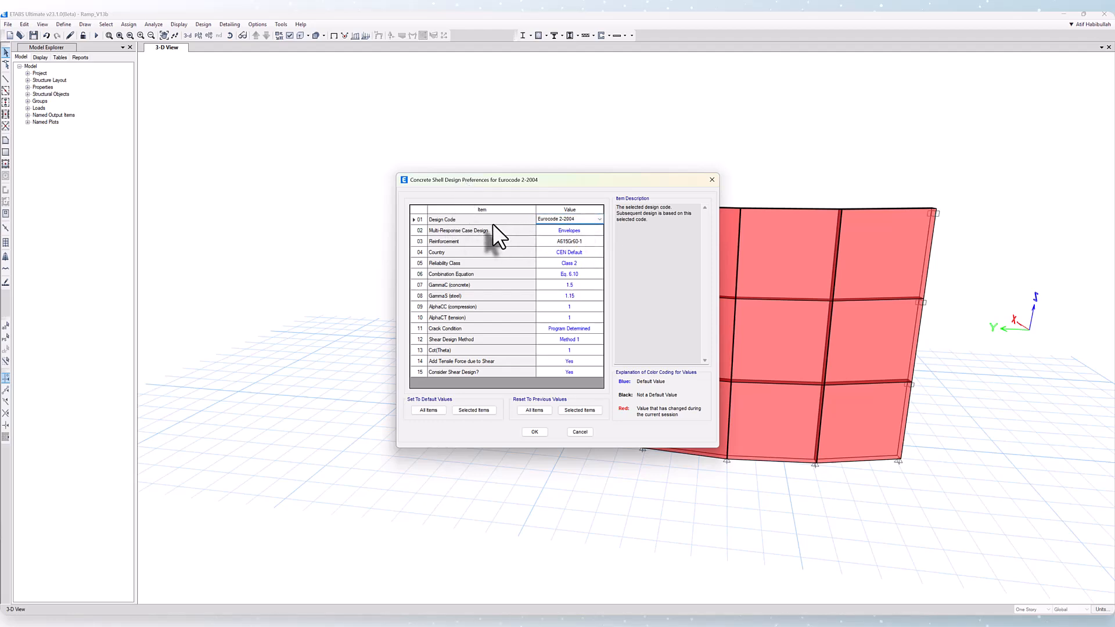
mouse_move(472, 367)
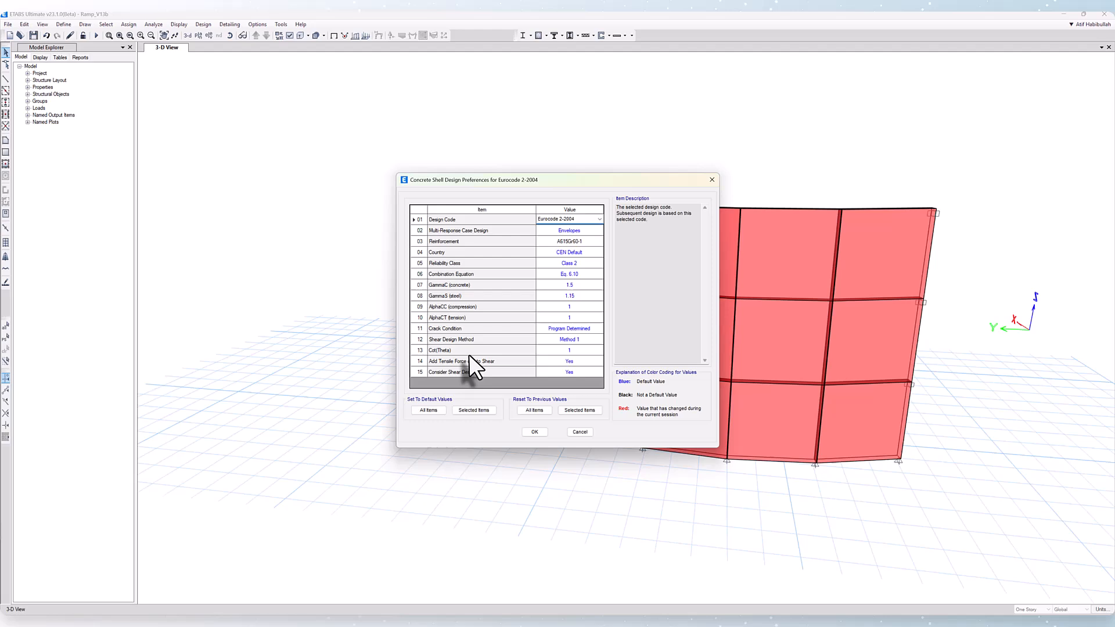
click(599, 253)
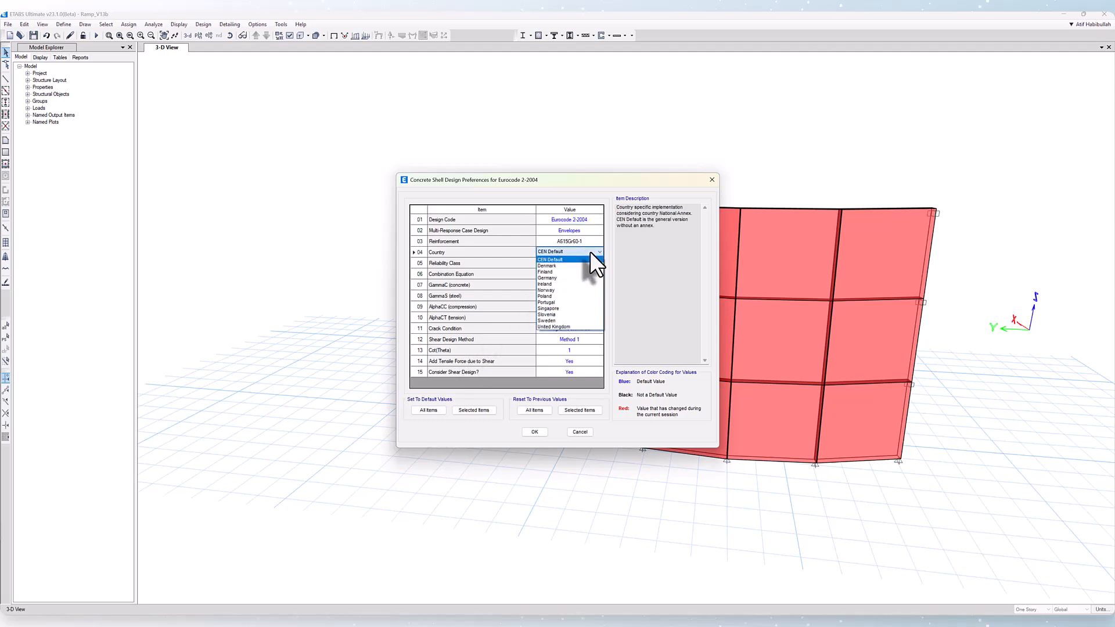
mouse_move(573, 314)
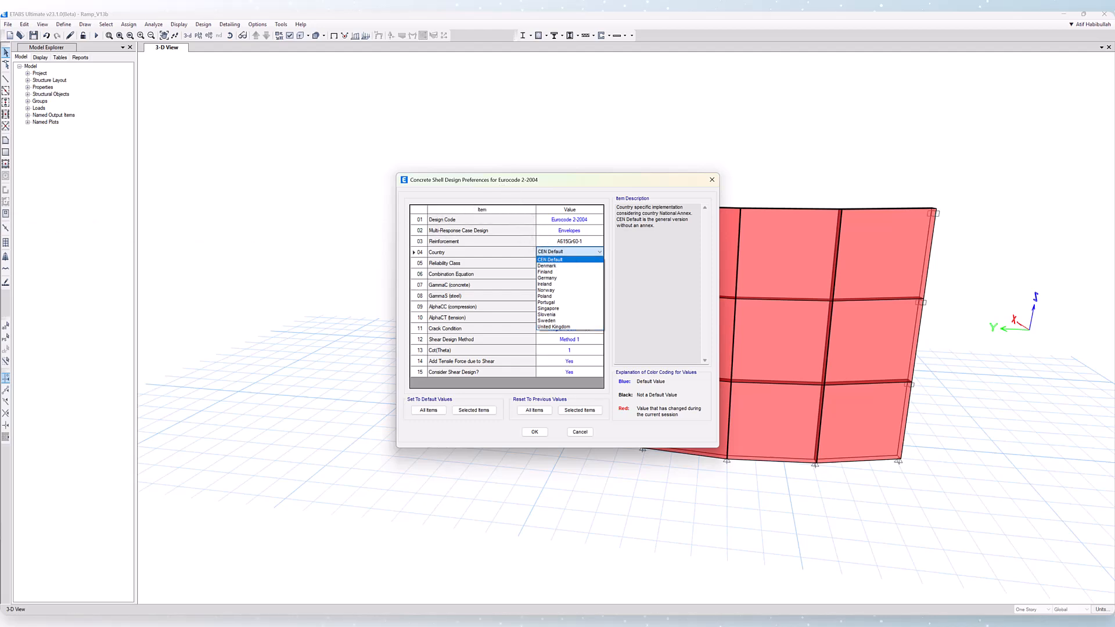
click(63, 23)
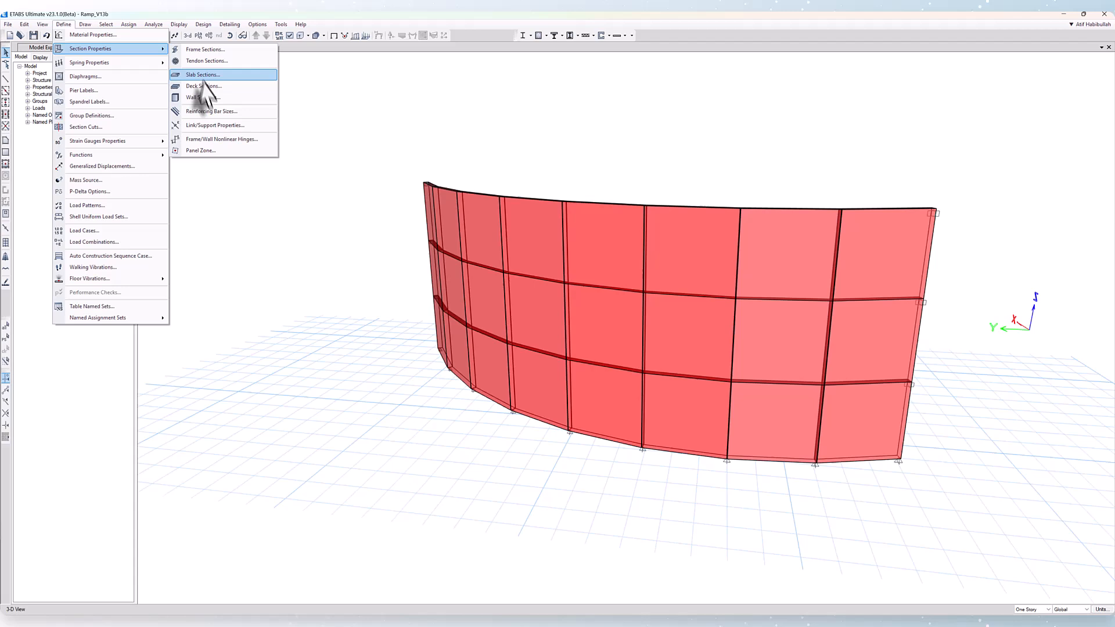
click(202, 97)
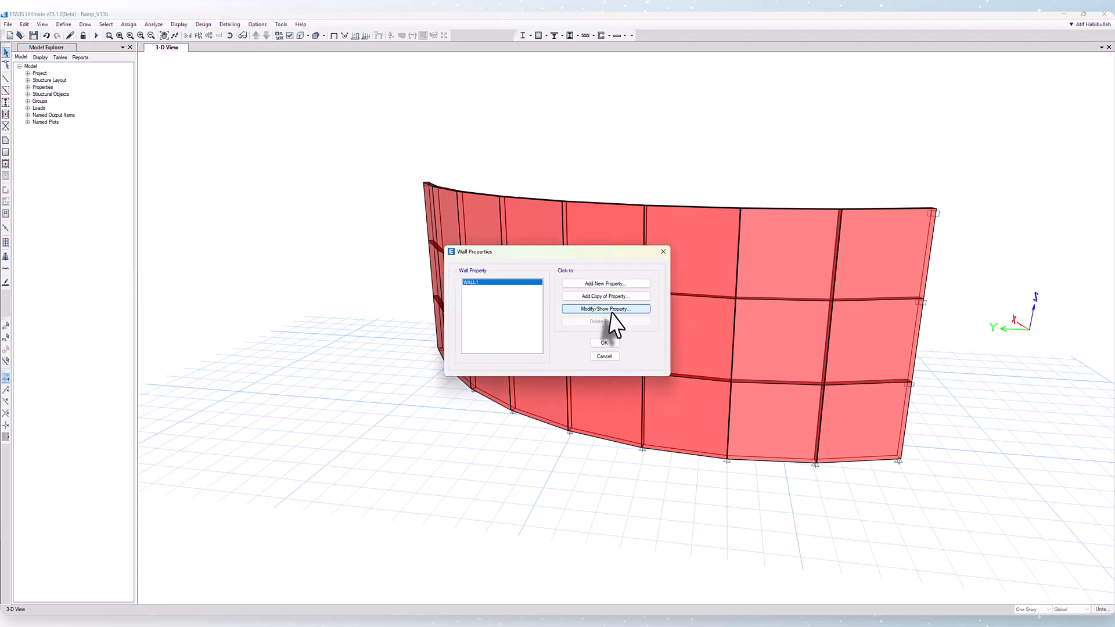
click(605, 308)
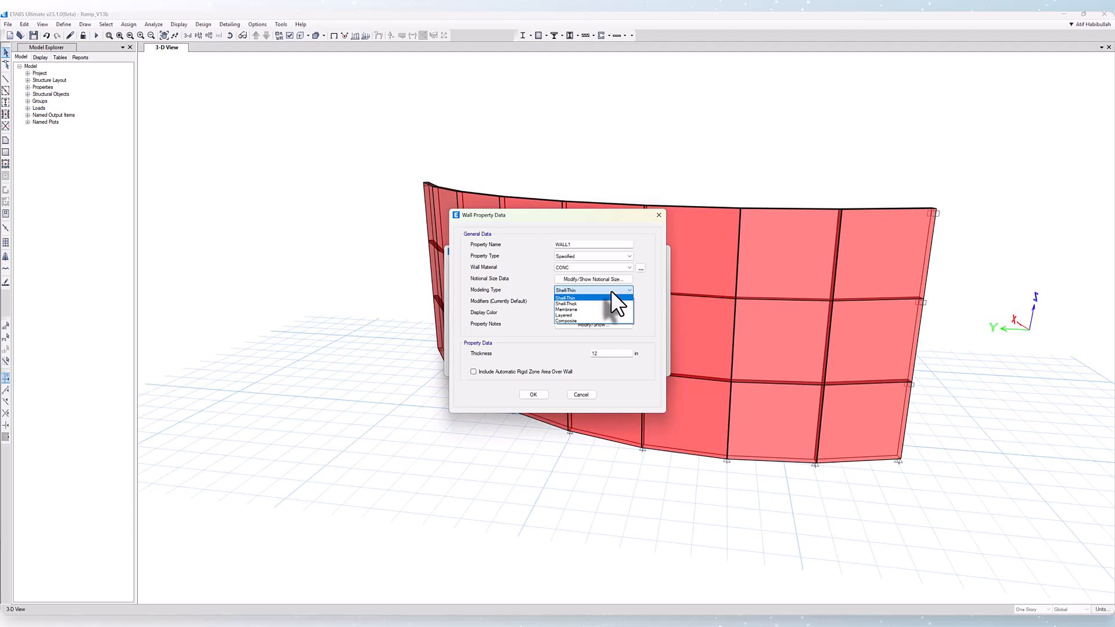
click(594, 291)
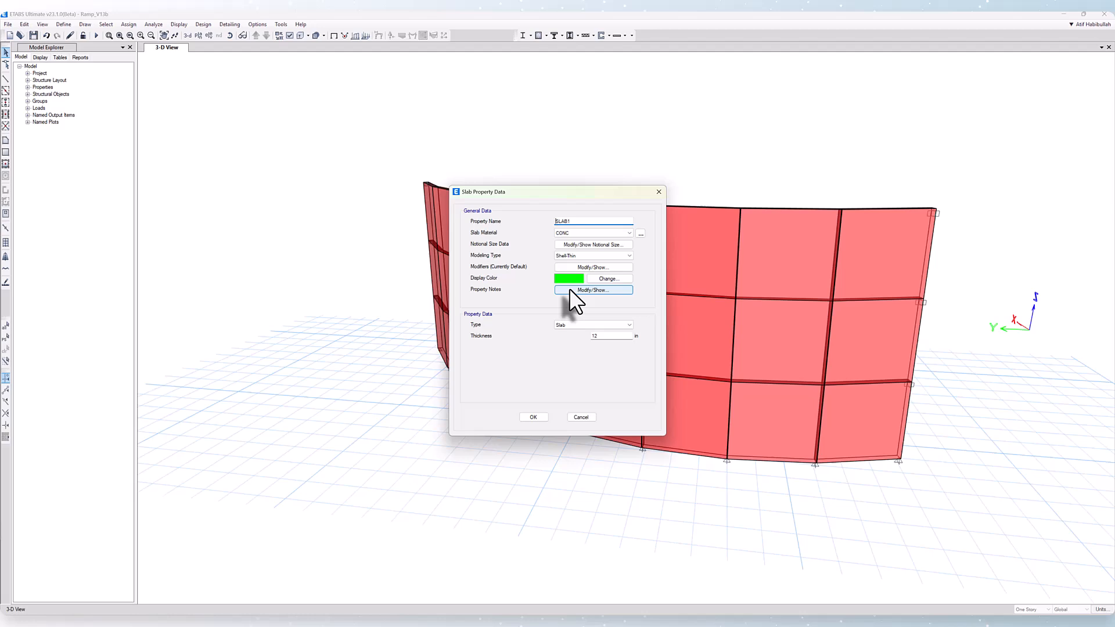
mouse_move(621, 284)
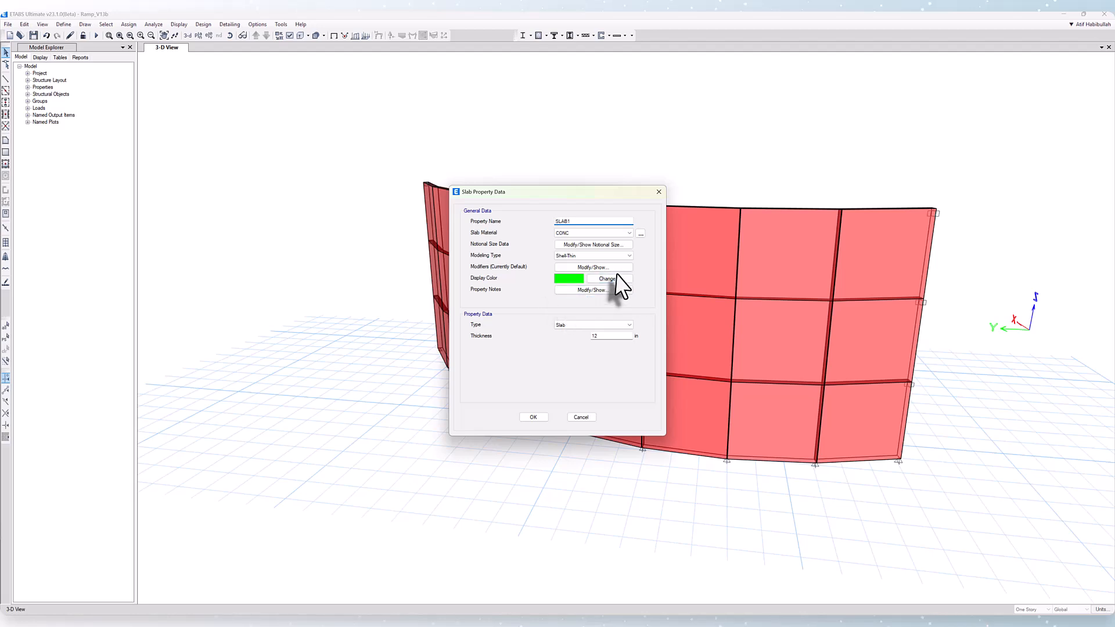
click(628, 325)
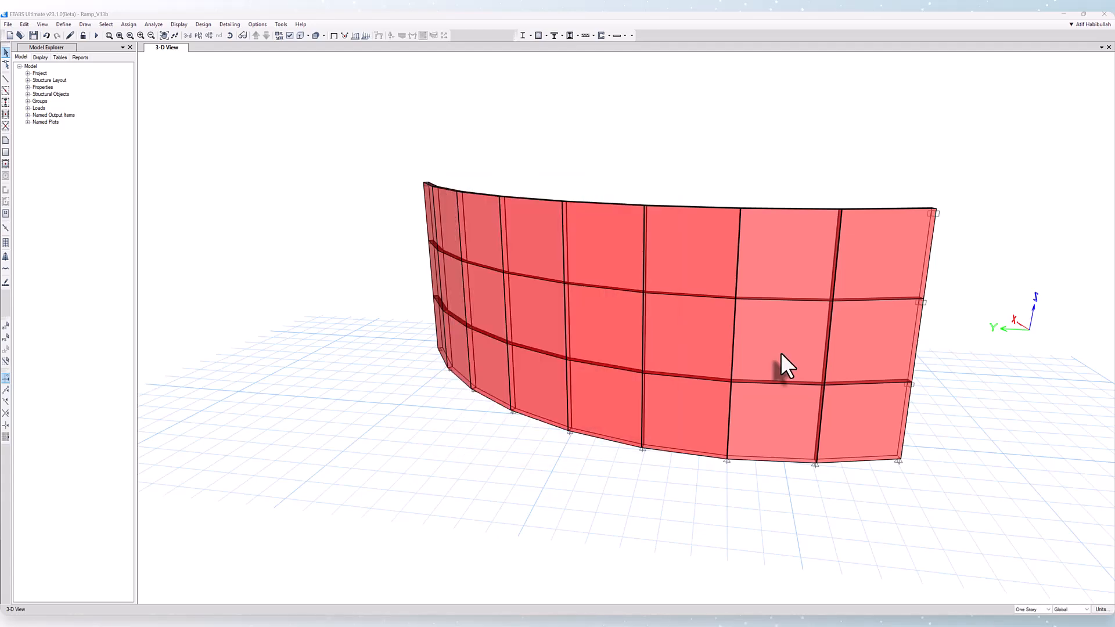
Orbit the 3-D view to inspect the curved wall from several angles.
drag(783, 362, 719, 348)
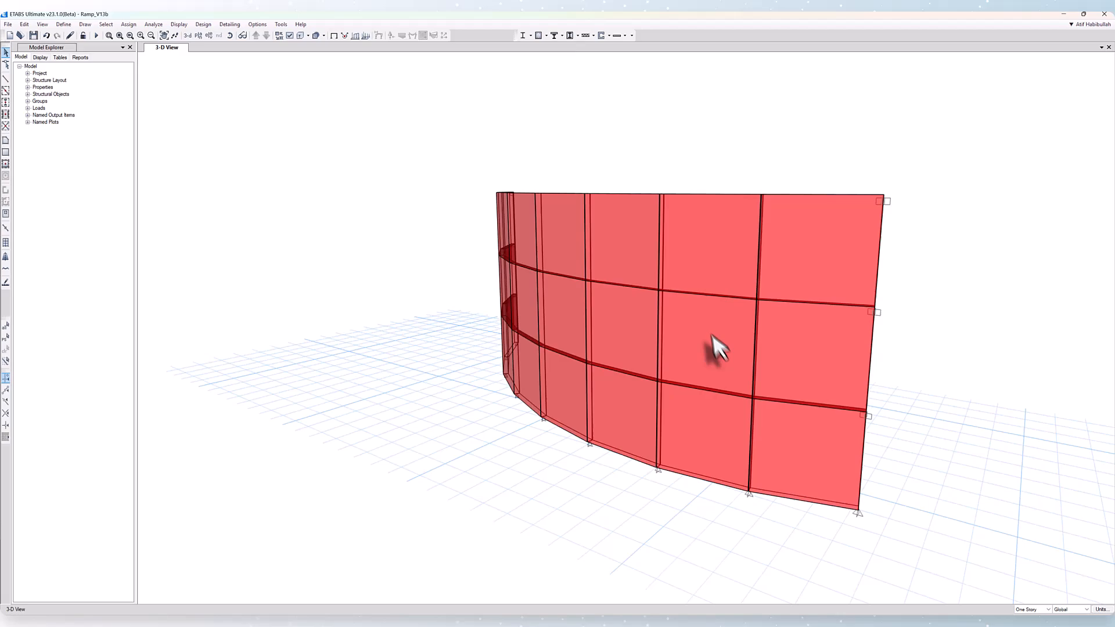
drag(719, 345, 789, 381)
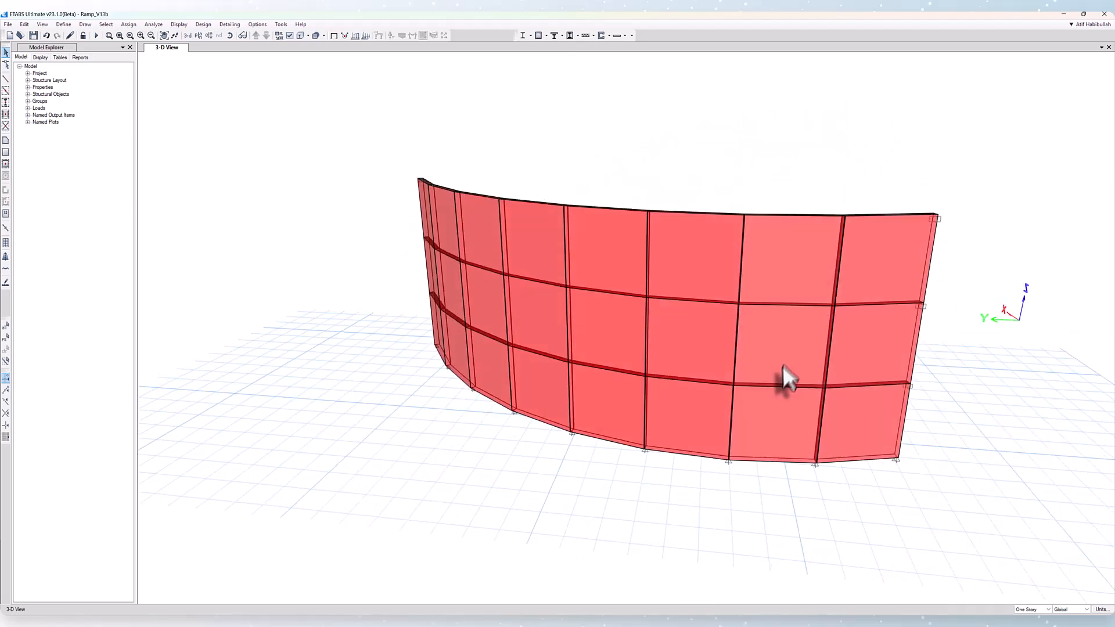
drag(789, 381, 715, 416)
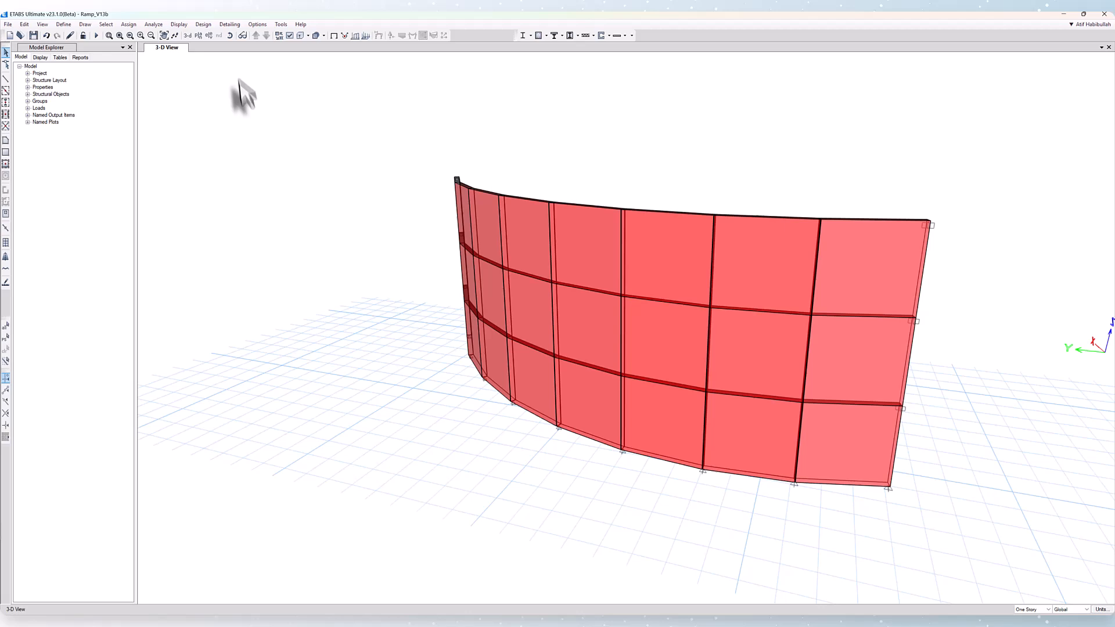
click(203, 24)
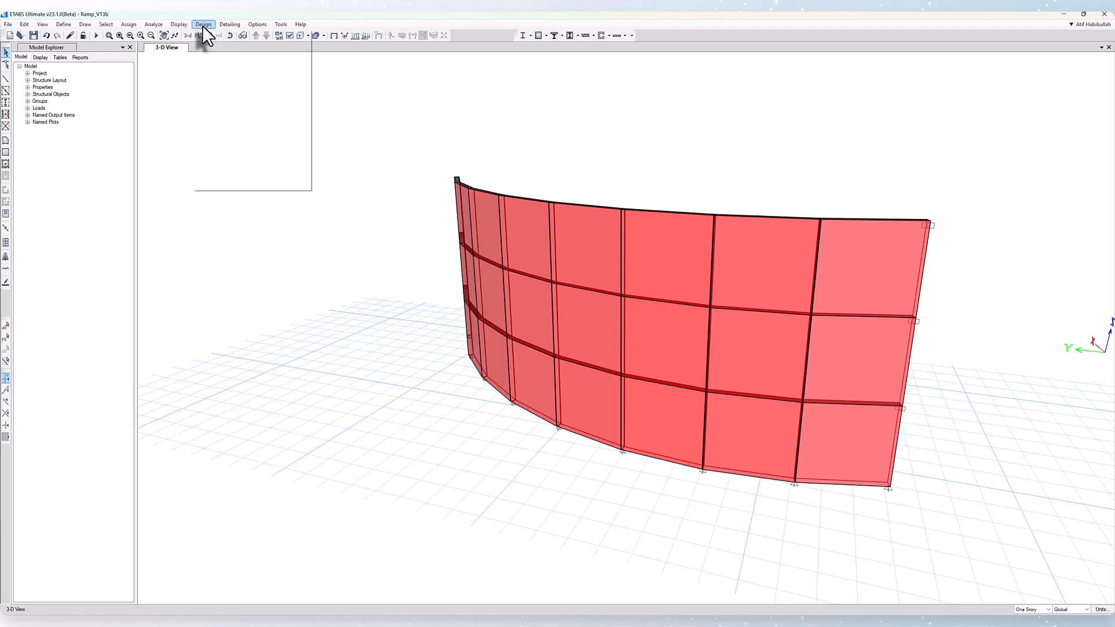
Create a shell design request for group ALL with Strength combinations.
click(203, 23)
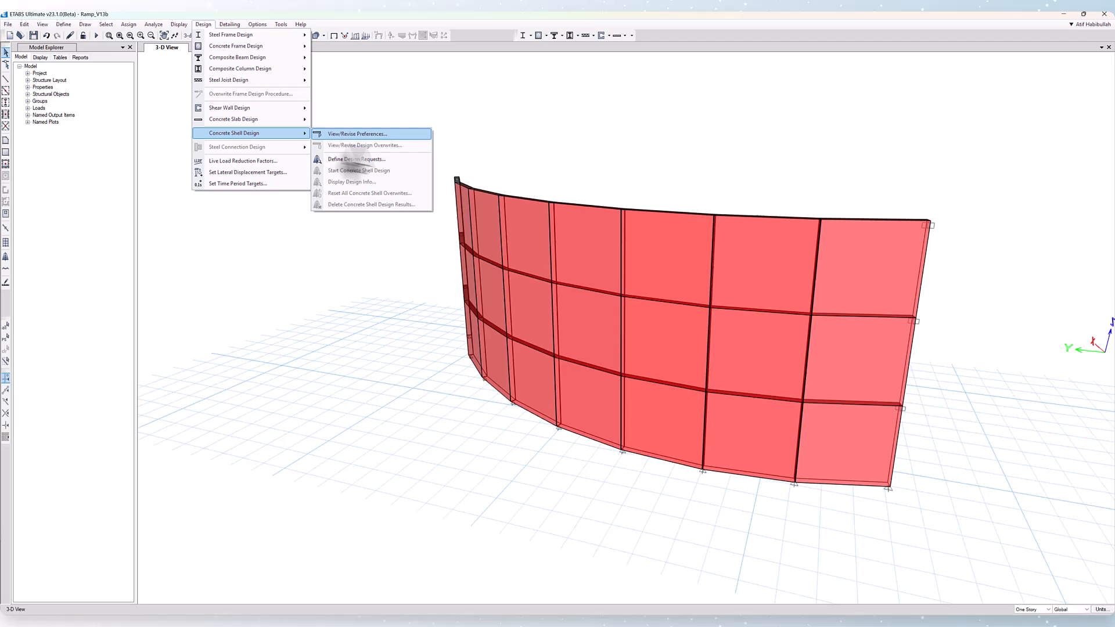
click(356, 158)
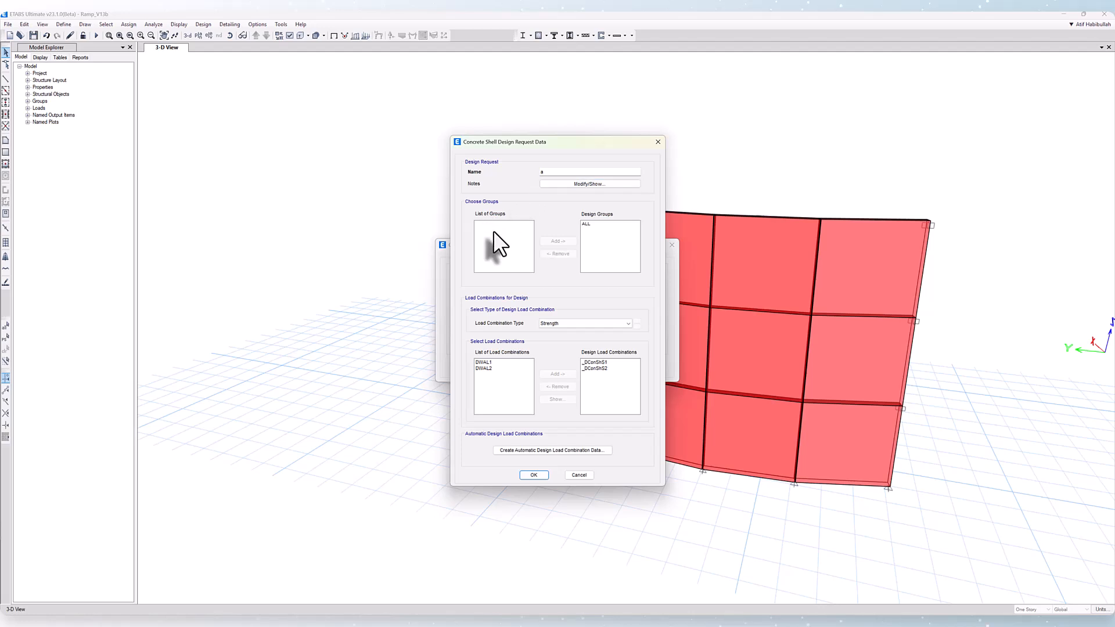
click(610, 224)
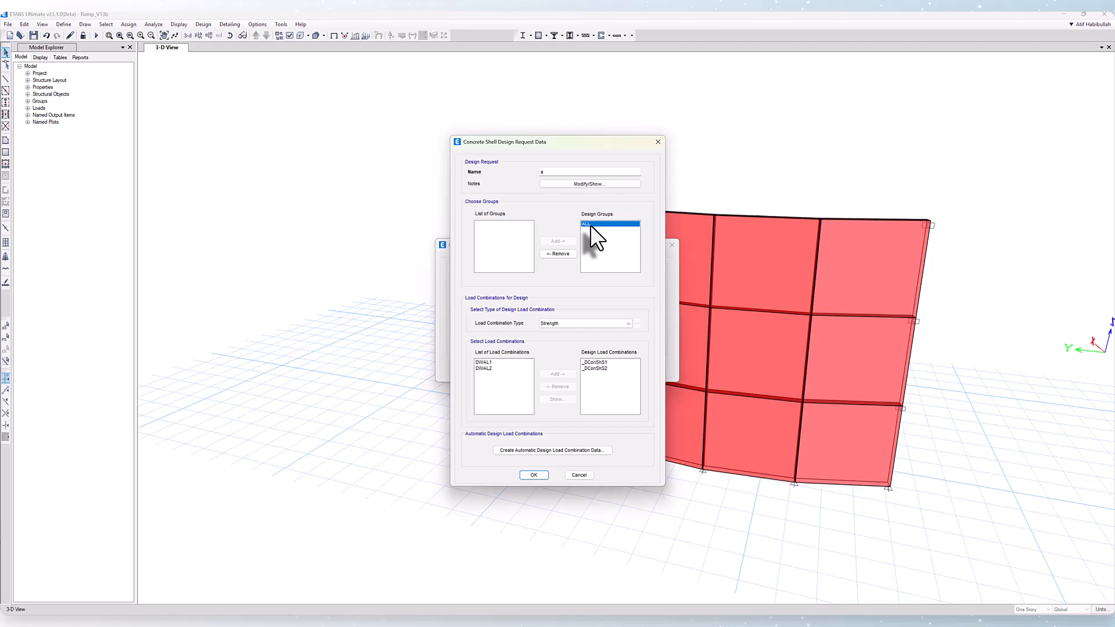
mouse_move(570, 320)
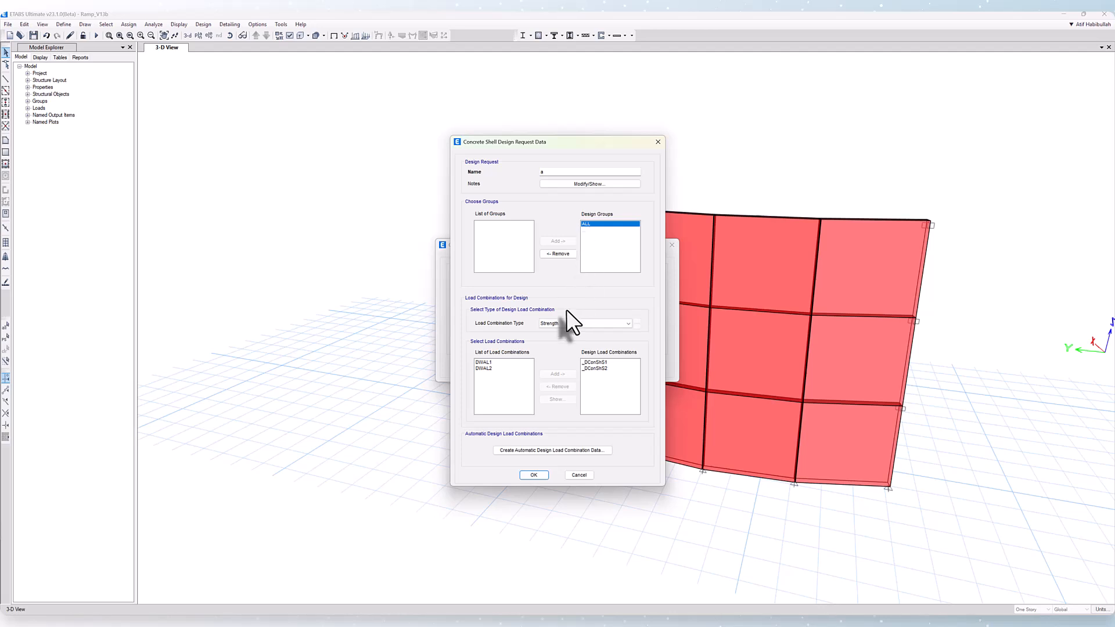
click(627, 324)
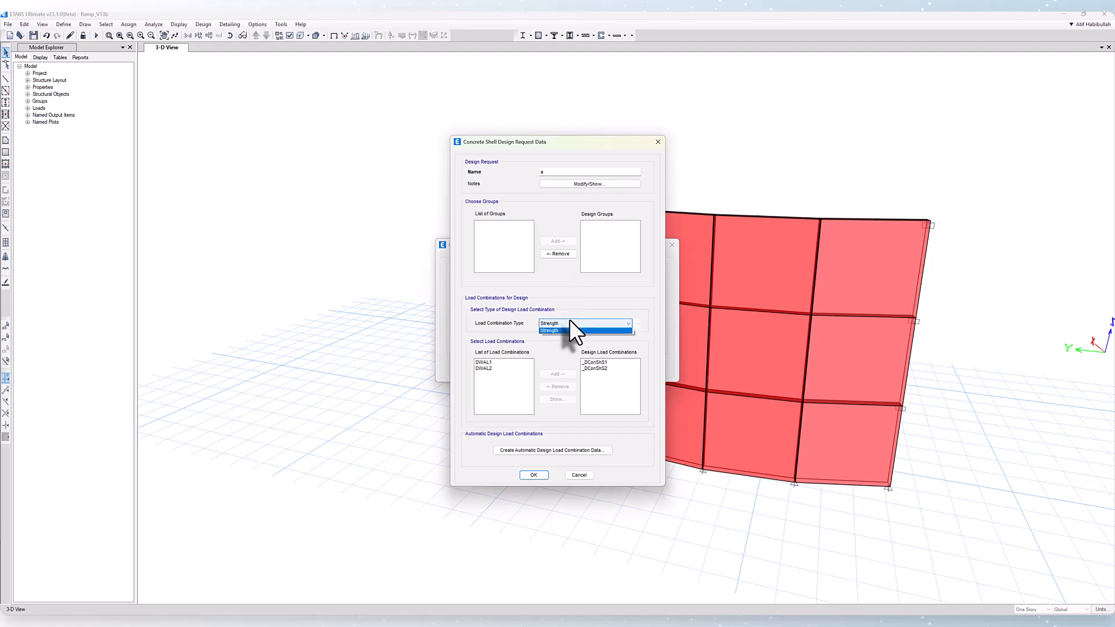
Keep Strength combos and review the _DConShS2 load factors.
click(552, 331)
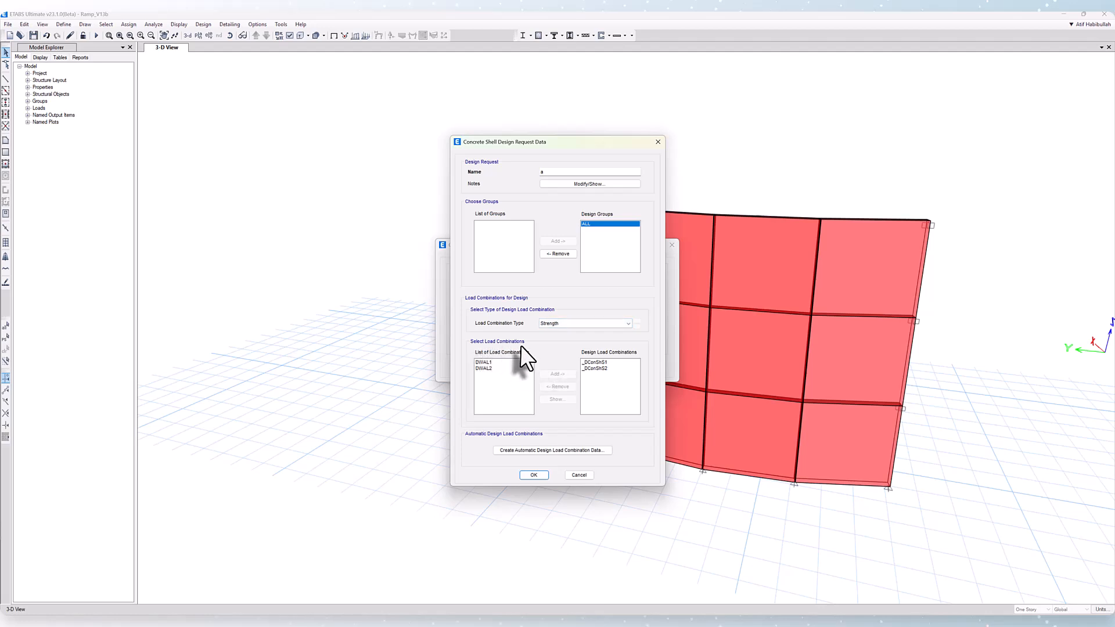
mouse_move(537, 459)
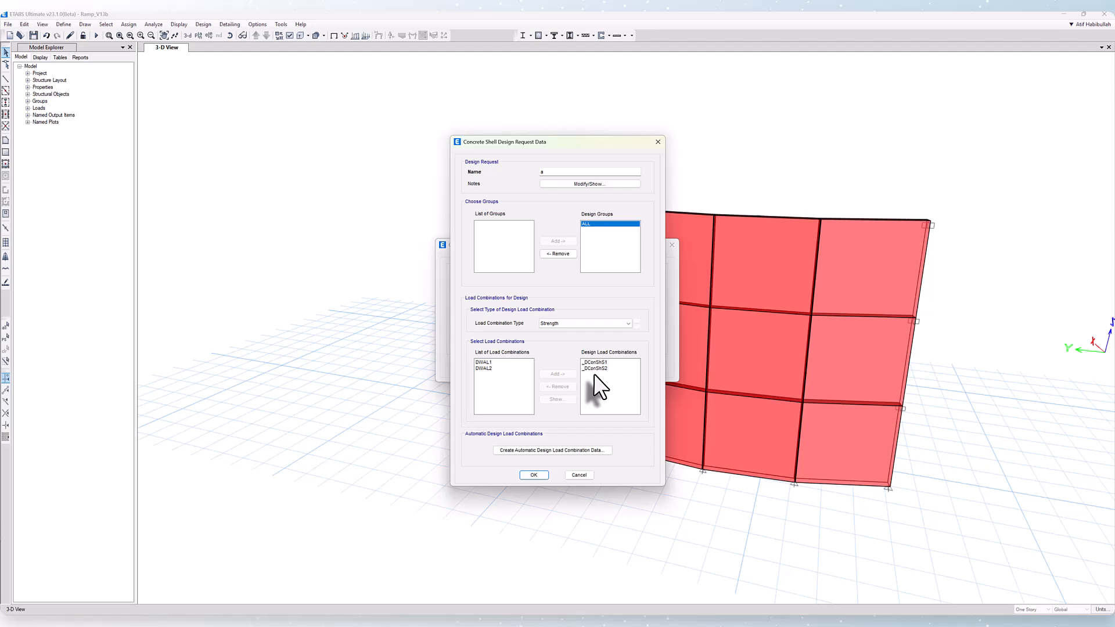
click(596, 368)
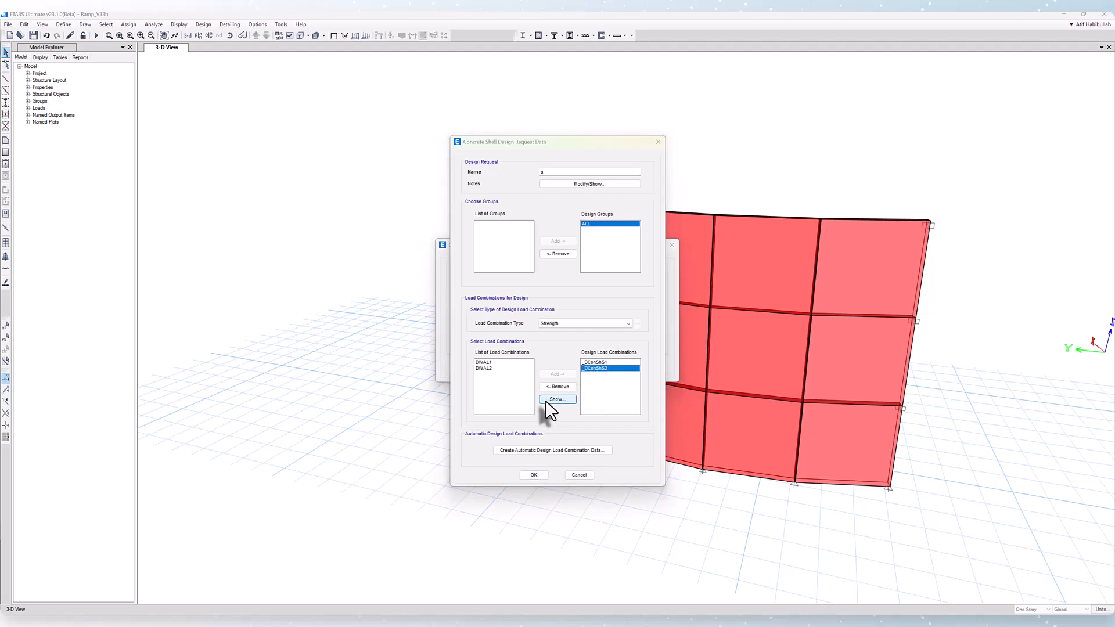
click(558, 399)
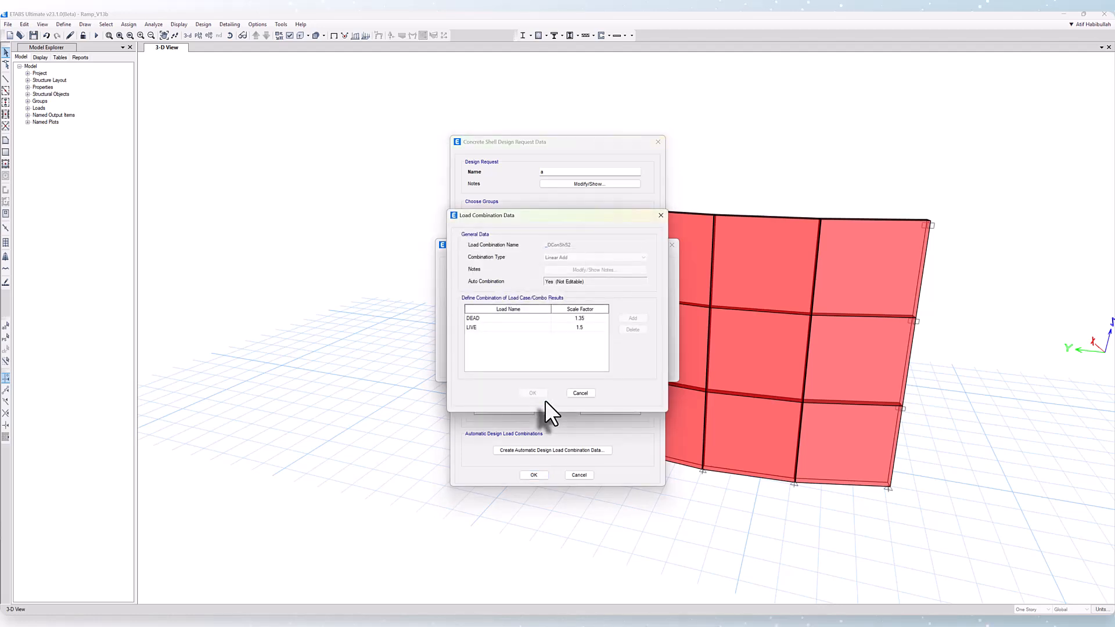
click(532, 393)
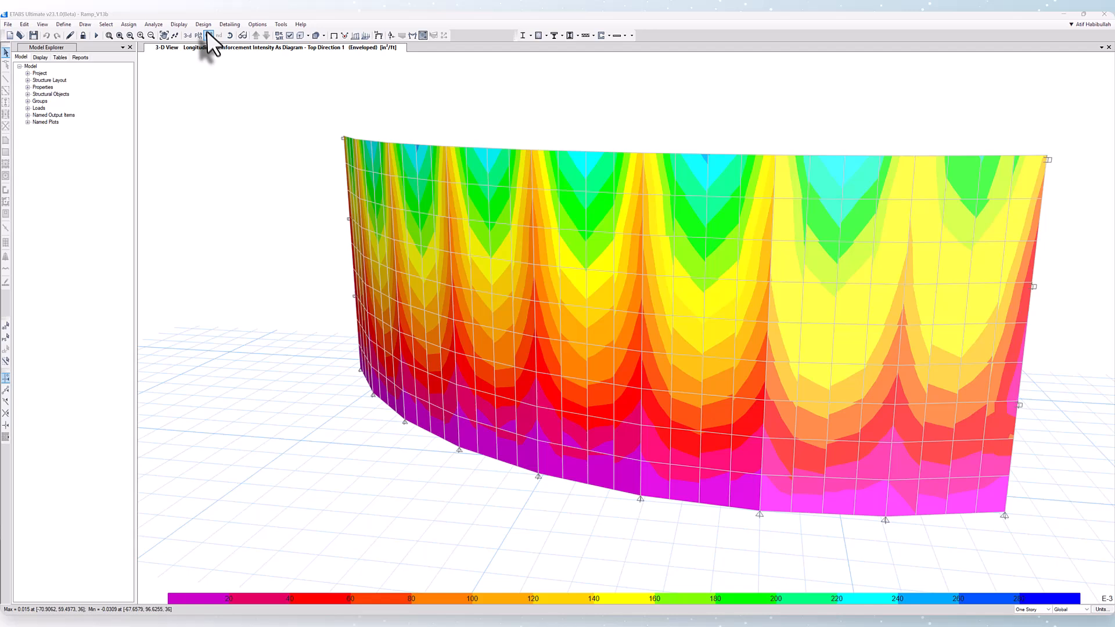
click(203, 23)
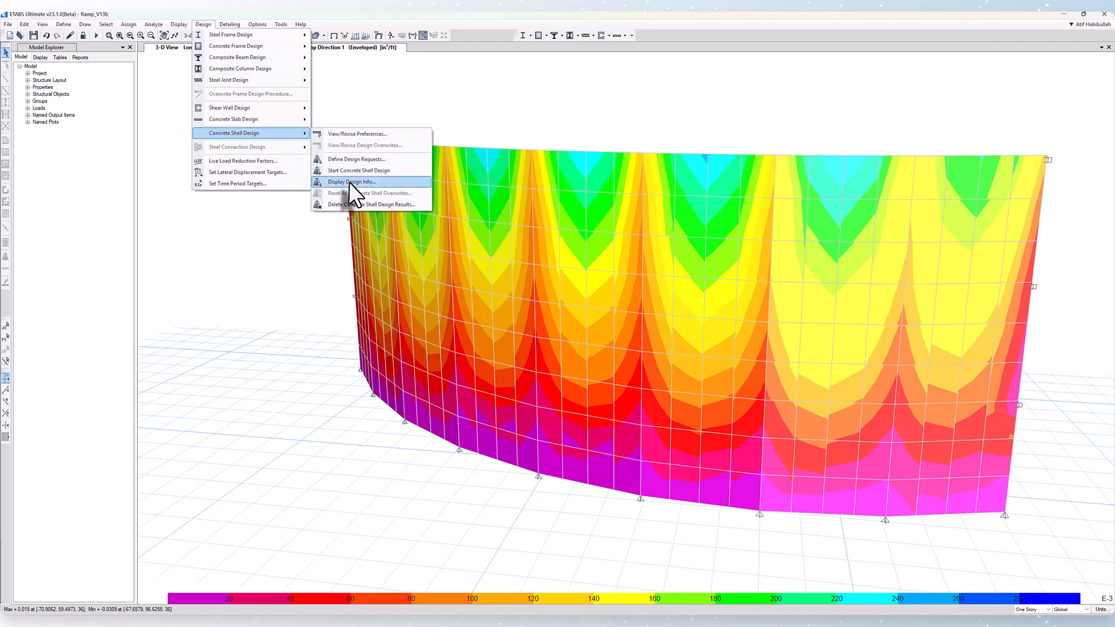
click(350, 181)
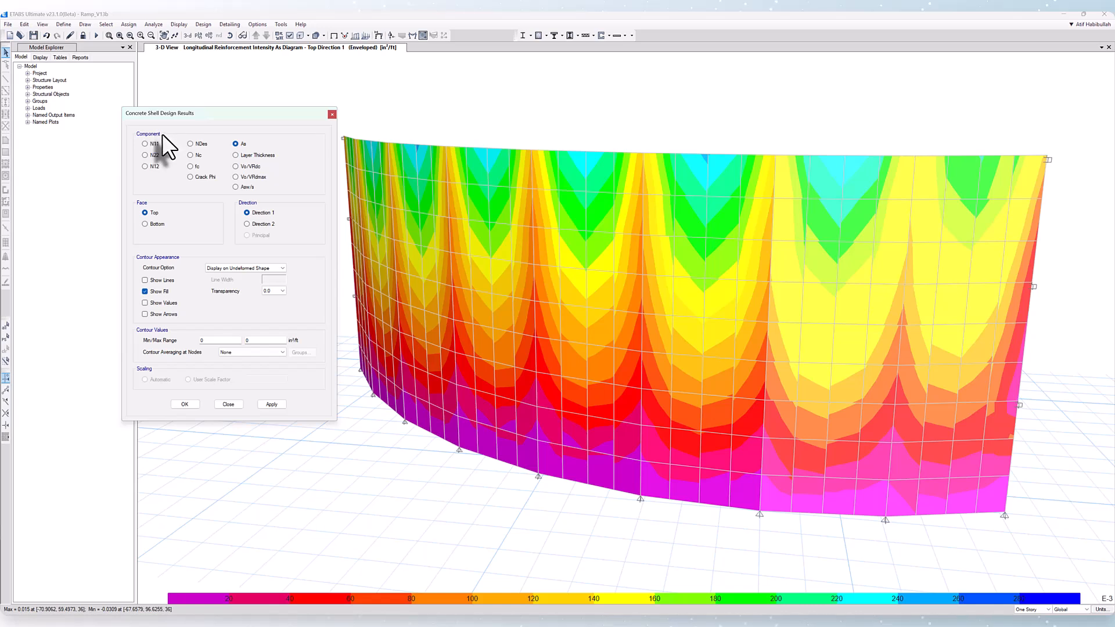
mouse_move(156, 238)
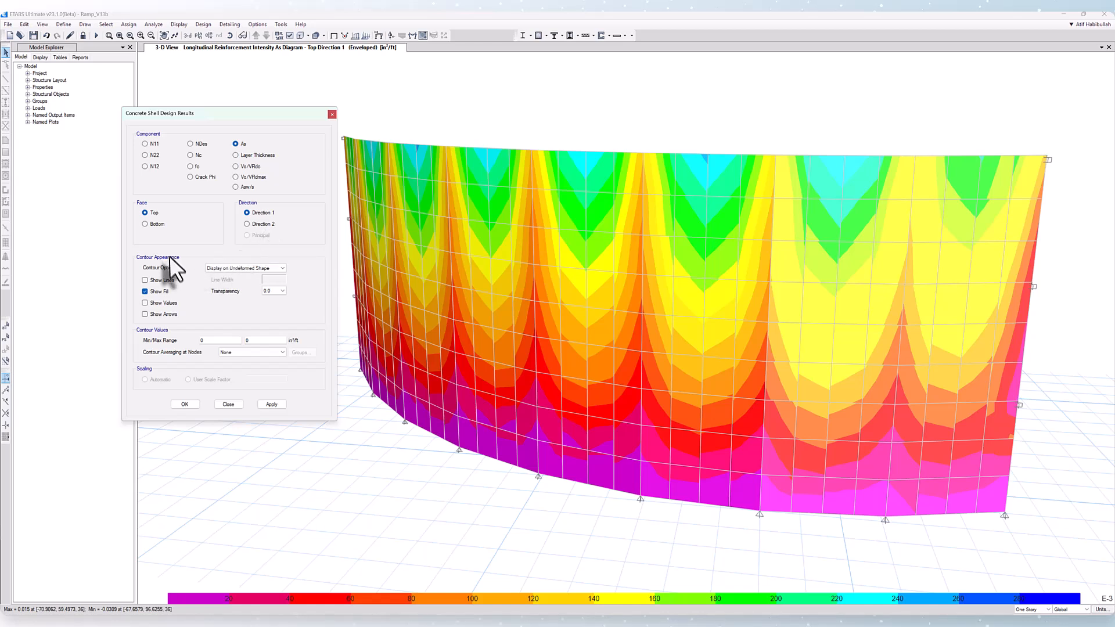
mouse_move(178, 311)
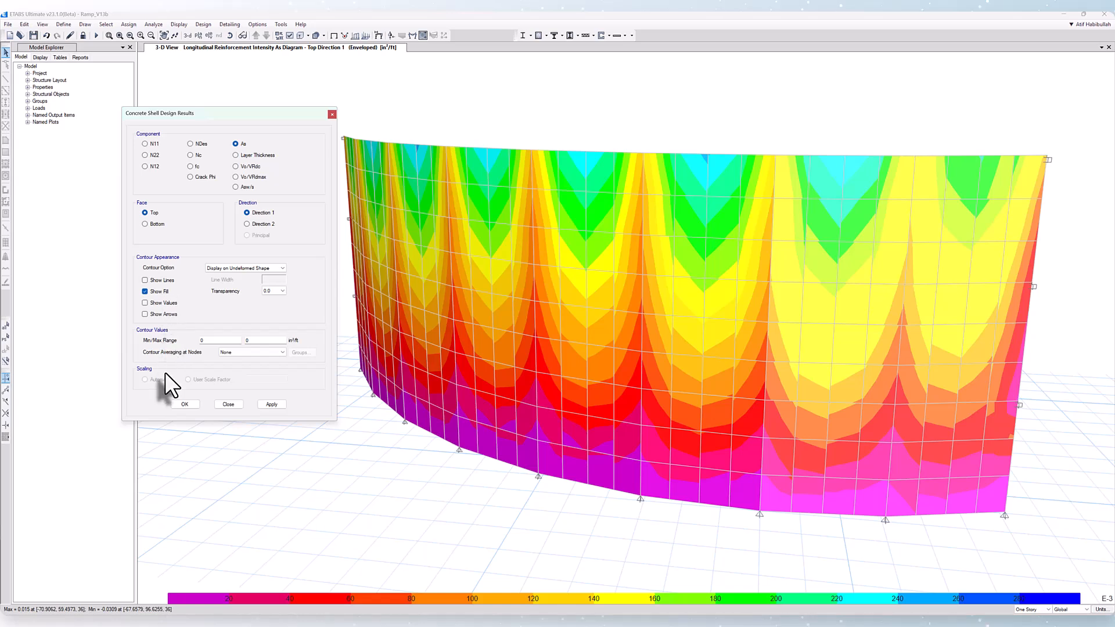
click(227, 405)
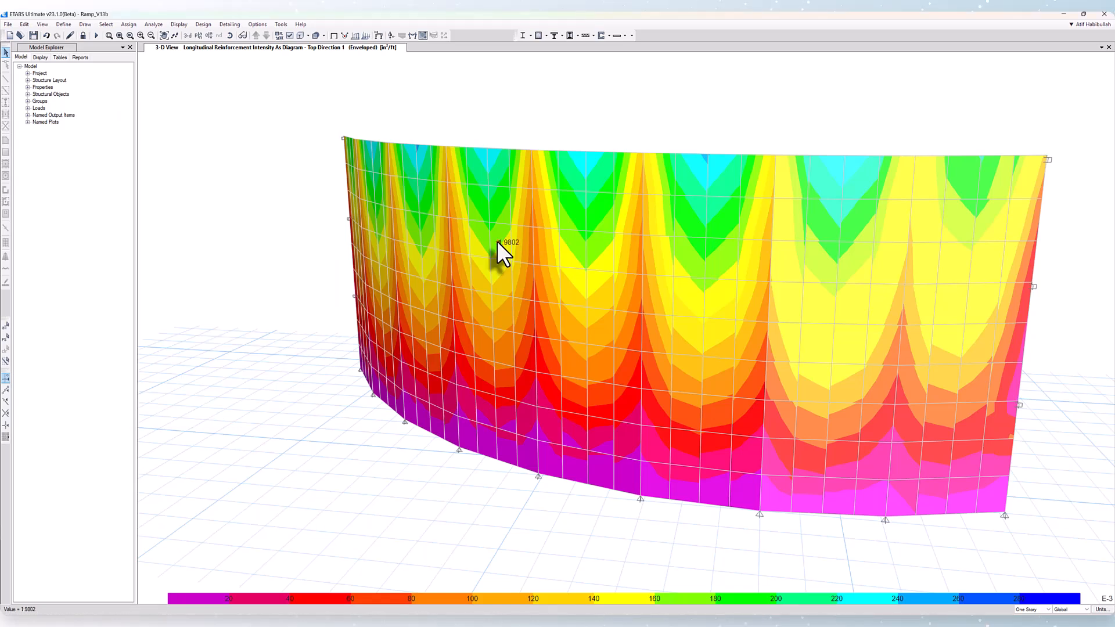
mouse_move(573, 262)
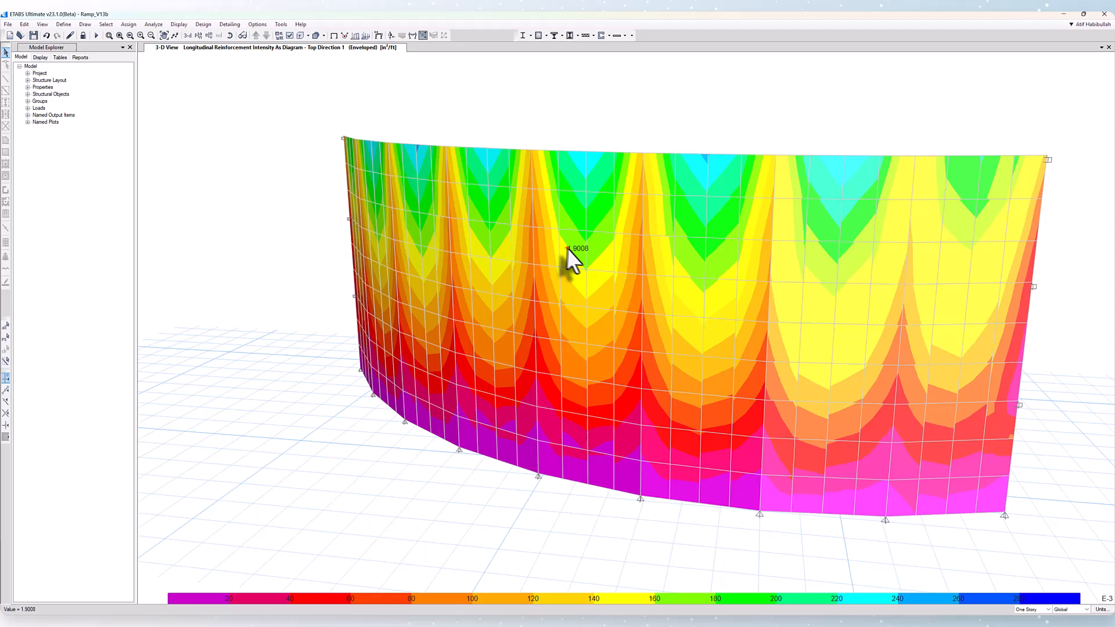
mouse_move(649, 273)
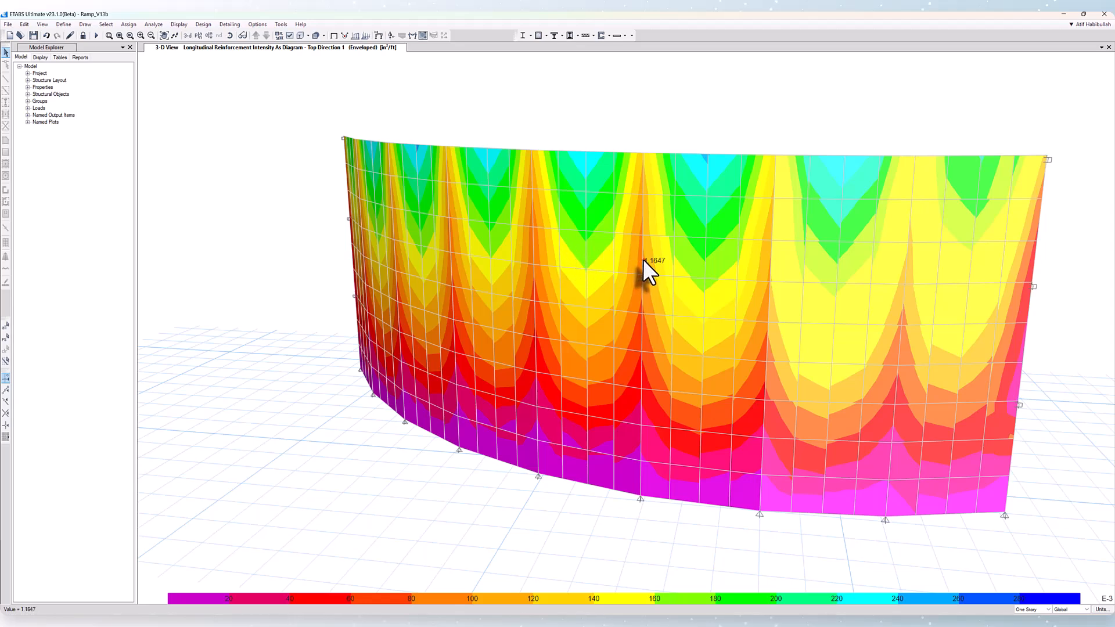
mouse_move(660, 274)
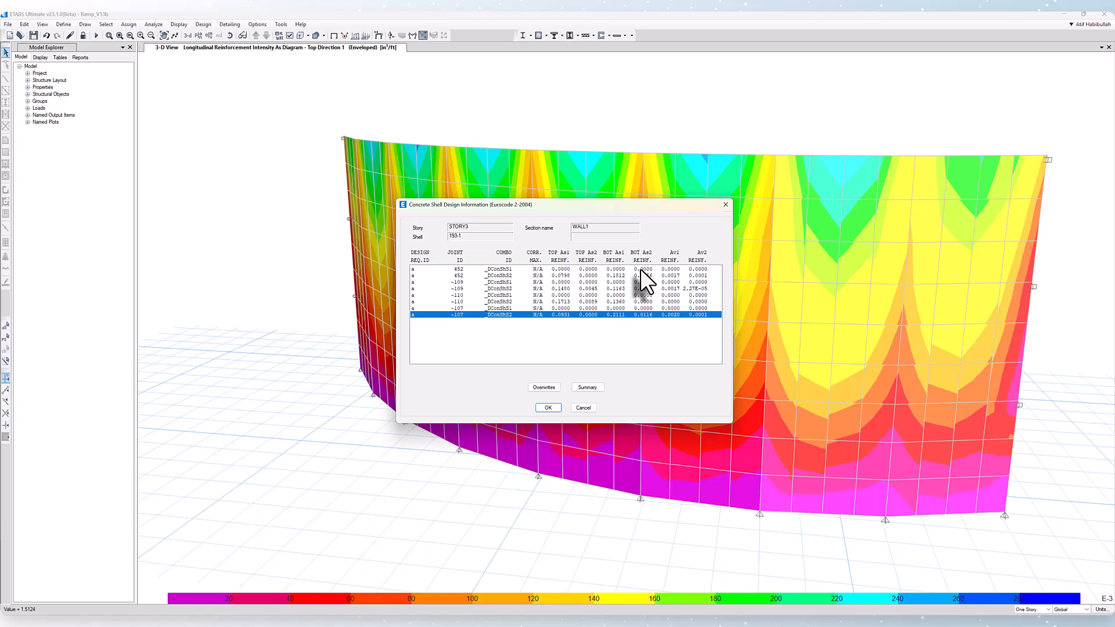
mouse_move(473, 221)
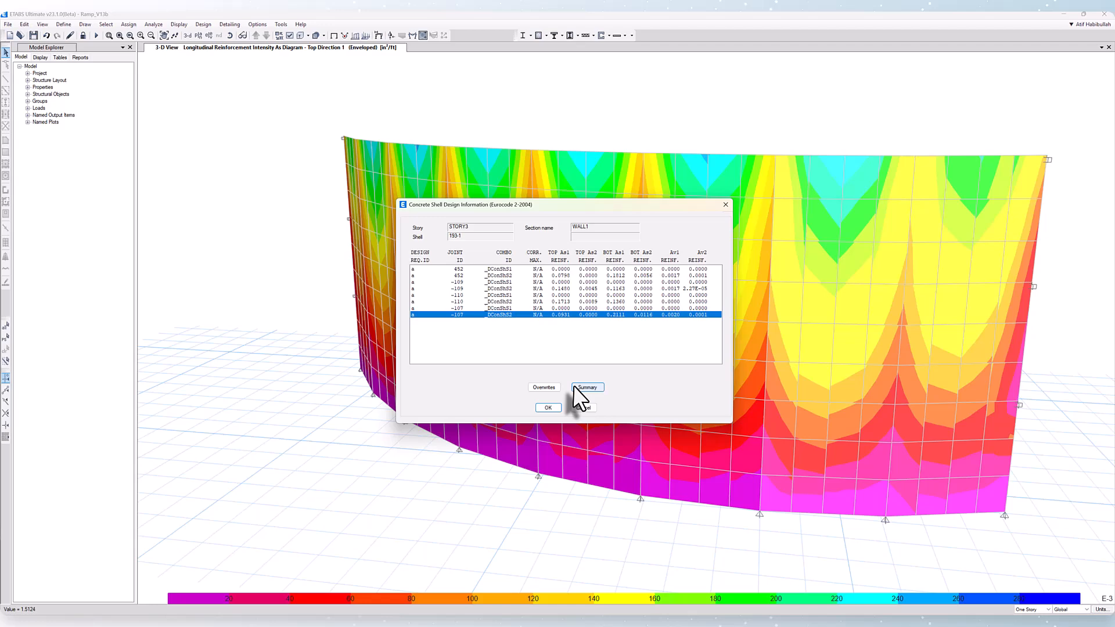
mouse_move(587, 387)
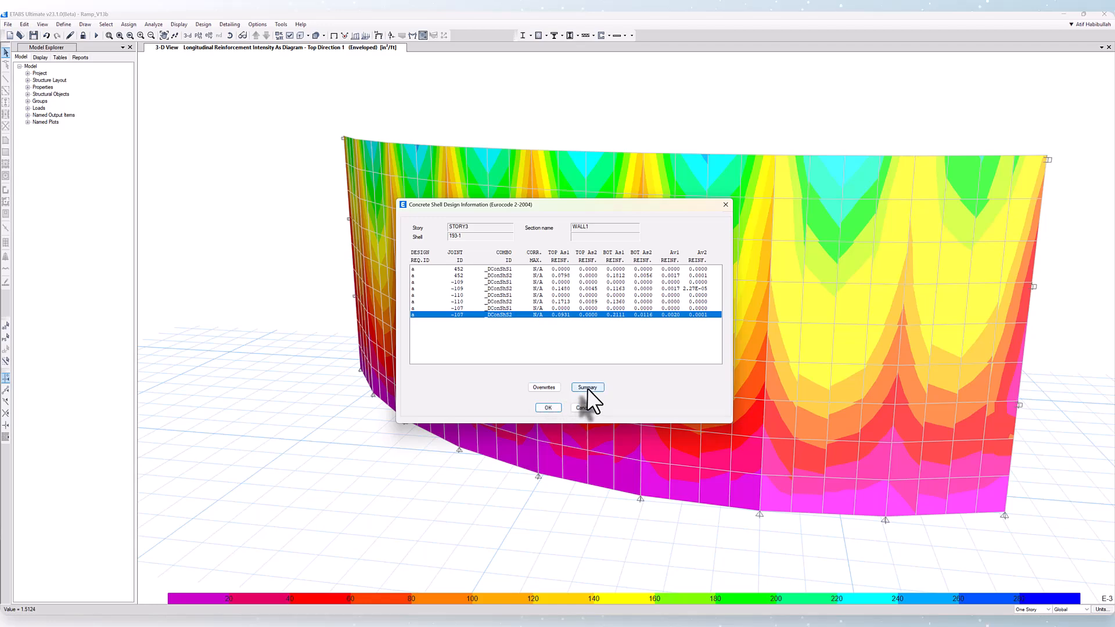
Open the detailed design Summary report for shell 193-1 at joint -107, STORY3.
click(587, 387)
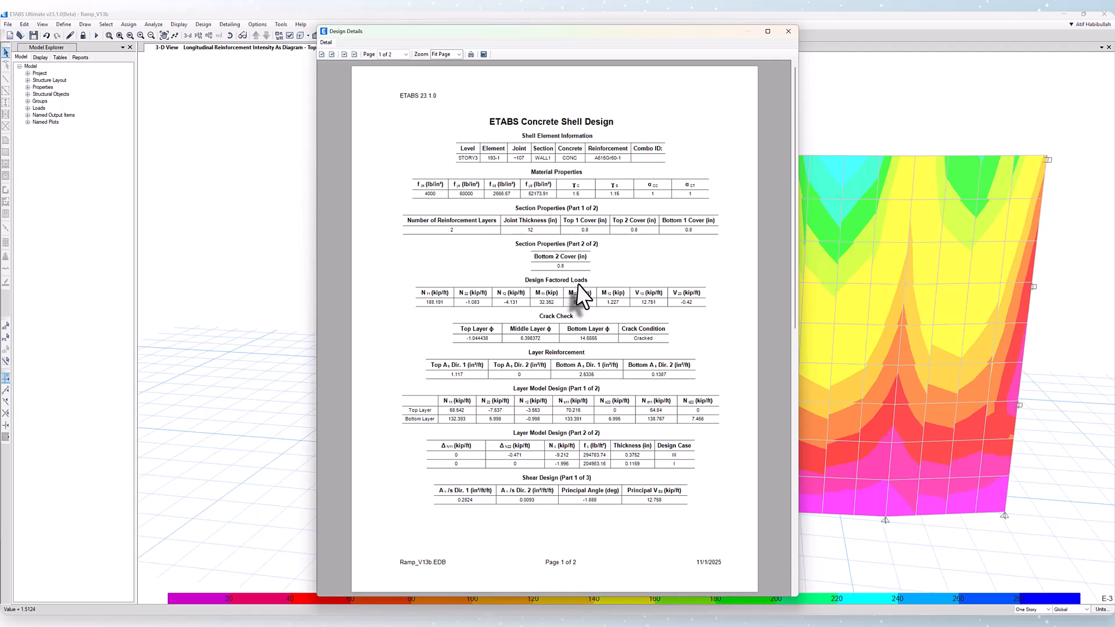
mouse_move(580, 295)
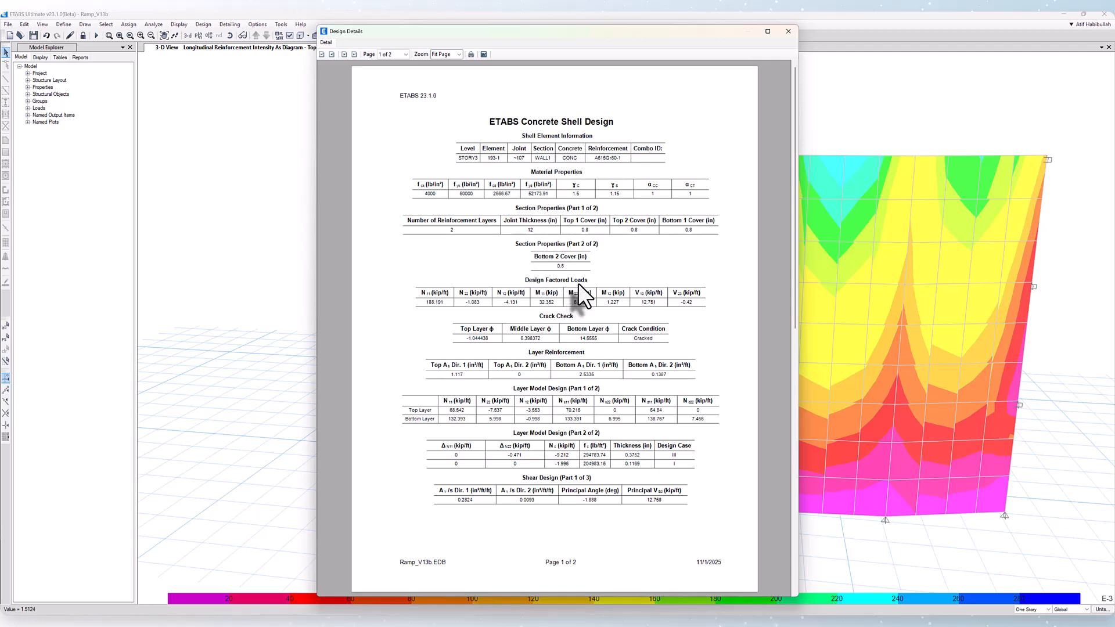
mouse_move(570, 364)
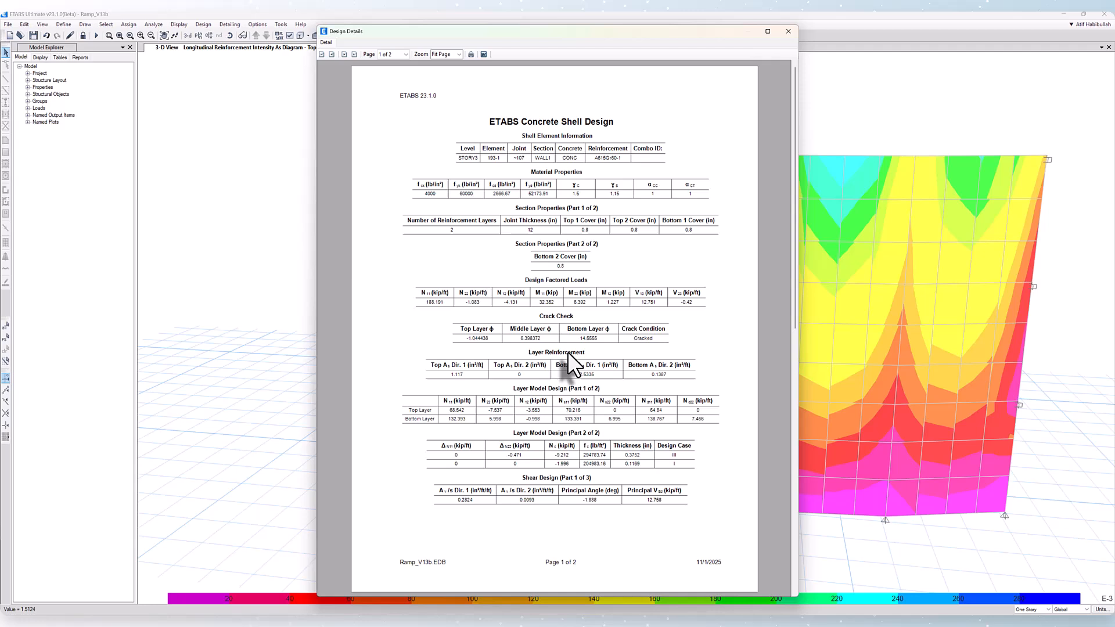
mouse_move(505, 402)
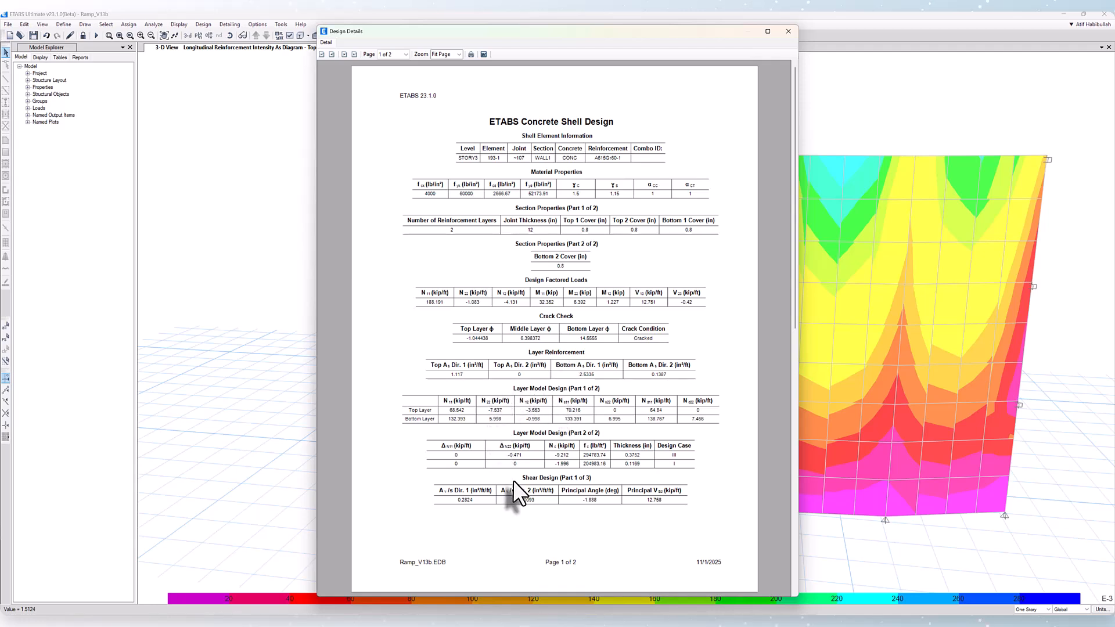
mouse_move(565, 498)
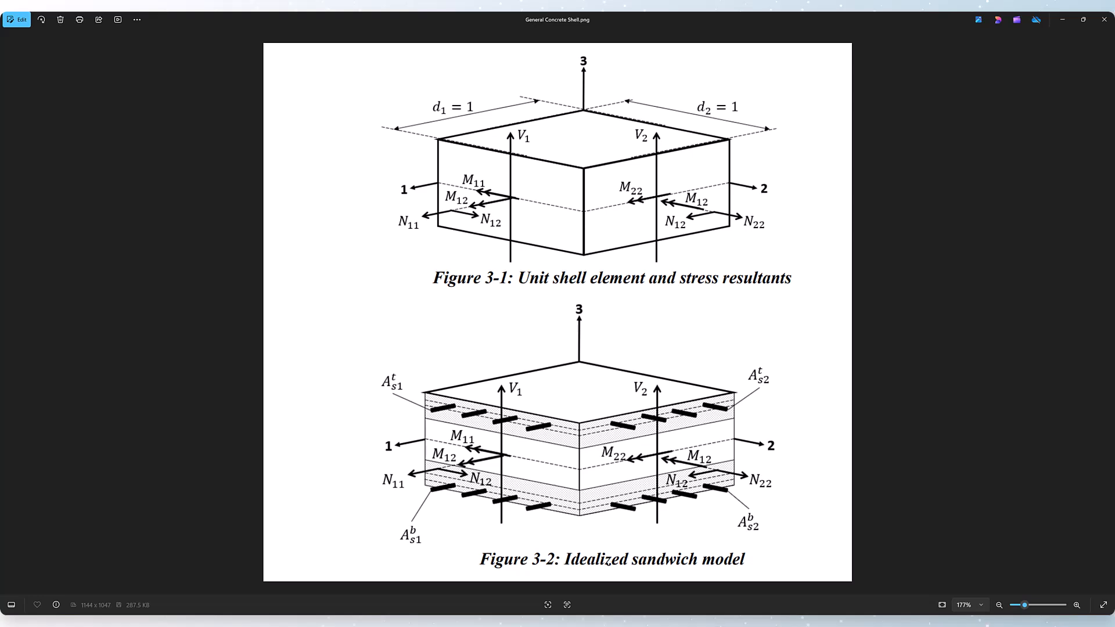
mouse_move(367, 328)
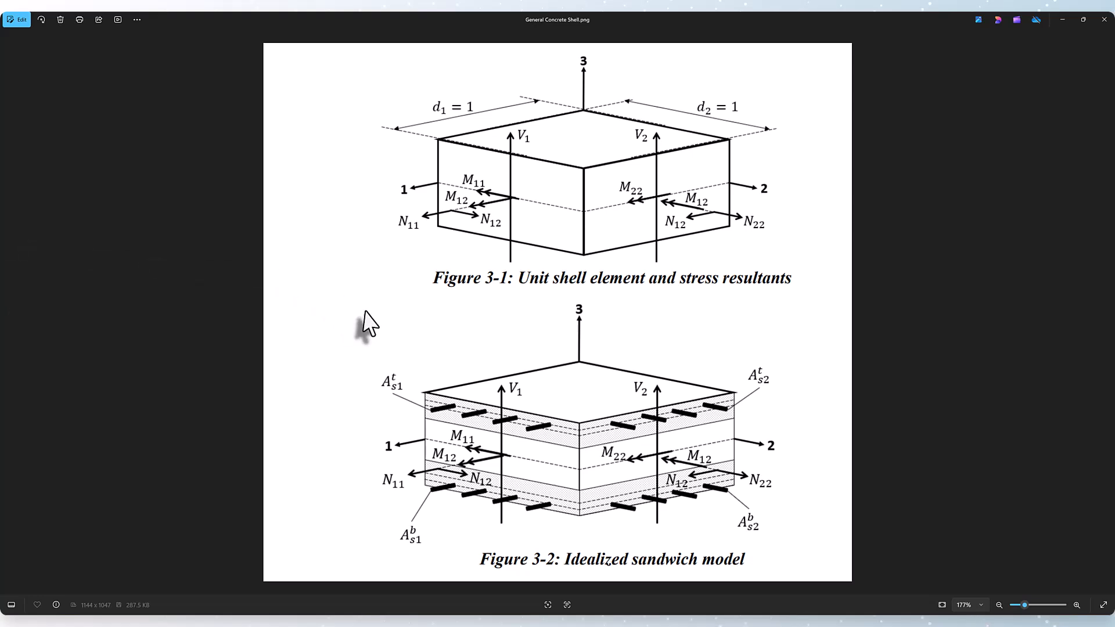